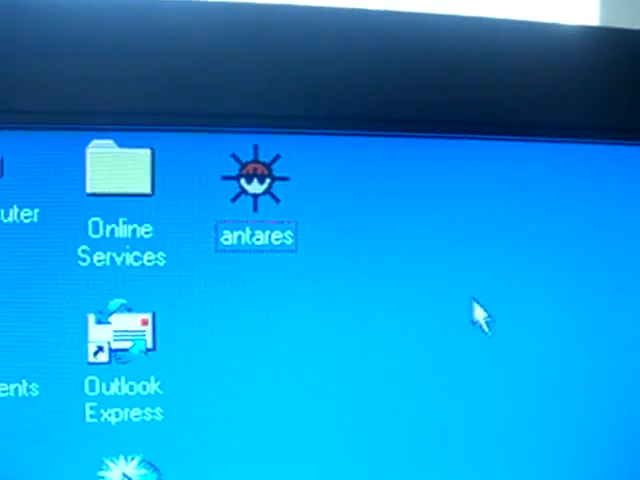
Step: Launch littlepeter Mines from the antares desktop shortcut
double_click(256, 170)
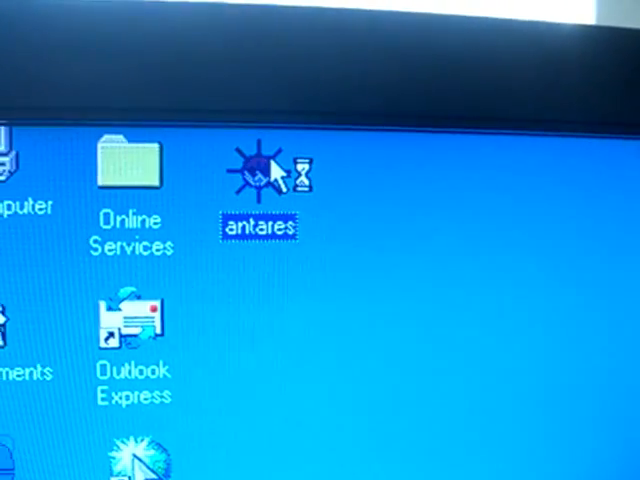
double_click(258, 170)
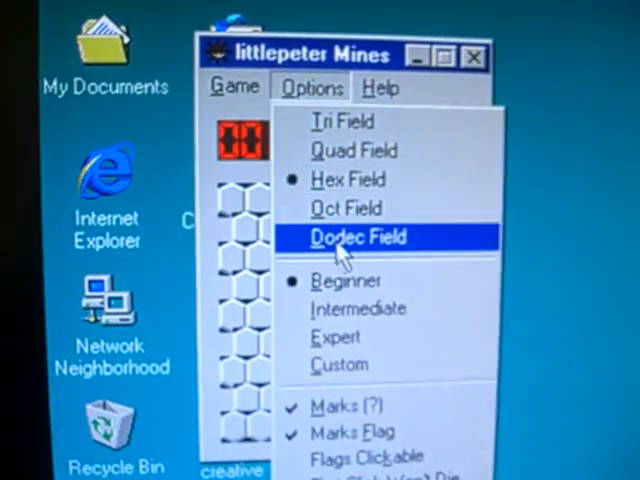
Step: Choose Dodec Field from Options so the board shows triangular tiles
click(352, 236)
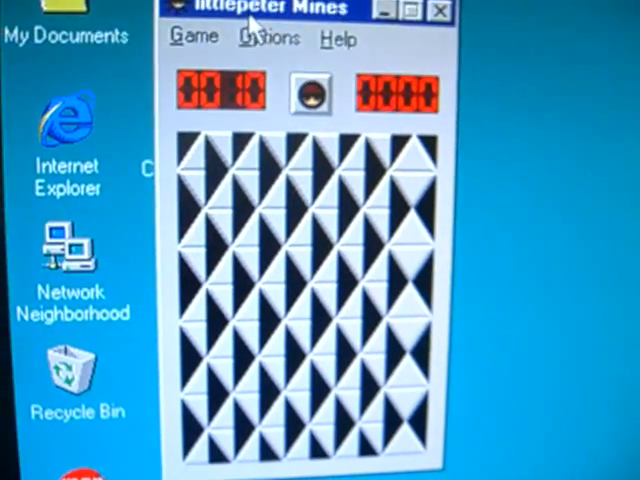